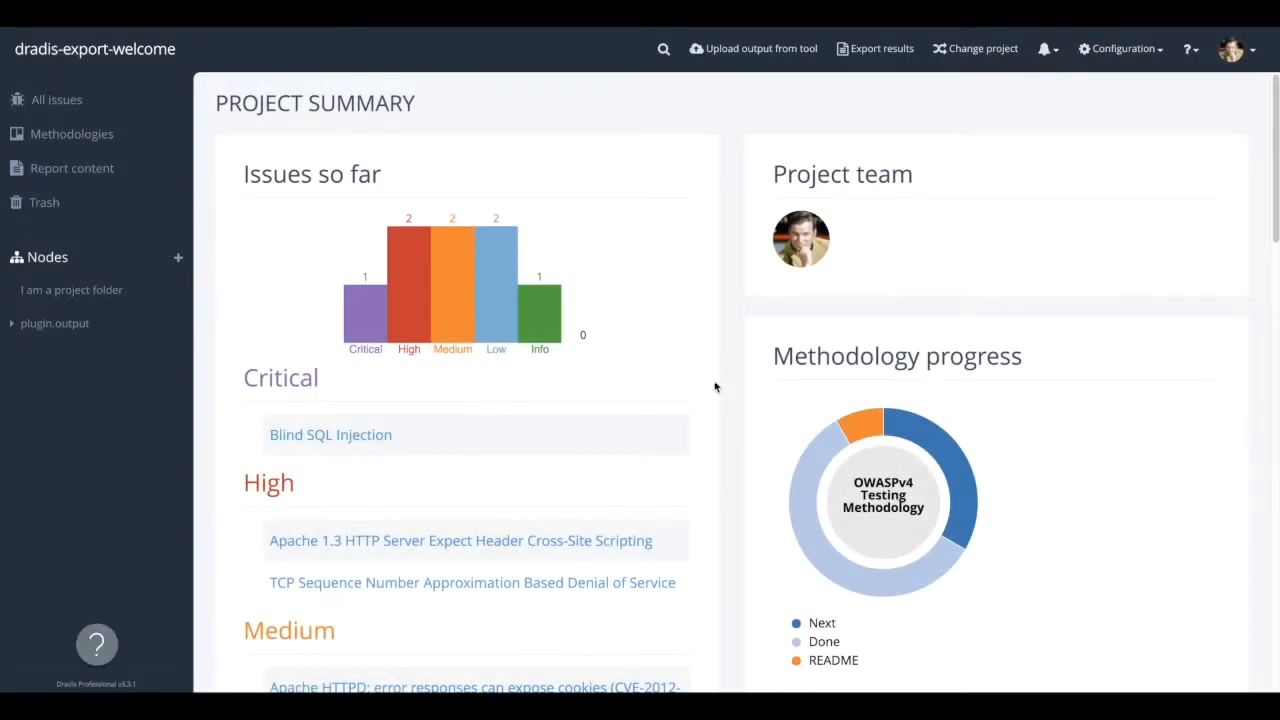
# - Browse the CSV, advanced HTML, save-and-restore and Excel formats, ending on Custom Word reports with dradis_welcome_template.v0.5
pyautogui.click(97, 644)
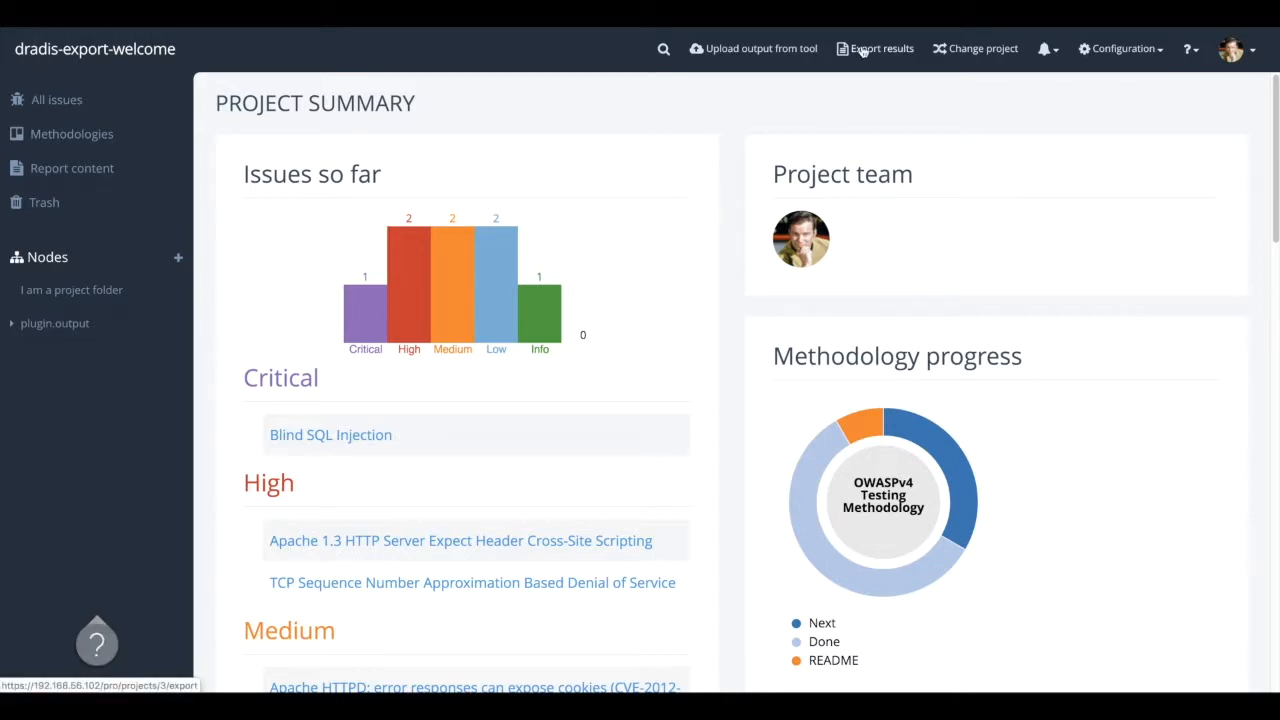
pyautogui.click(880, 48)
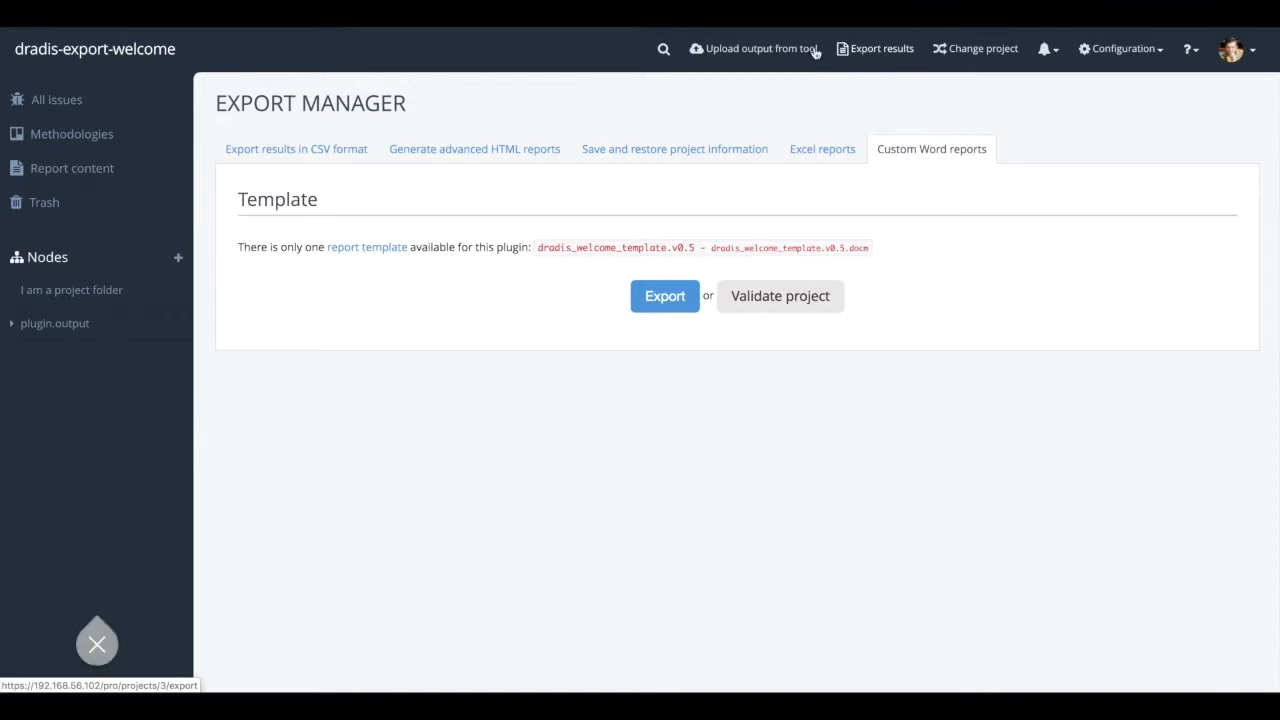
pyautogui.click(296, 149)
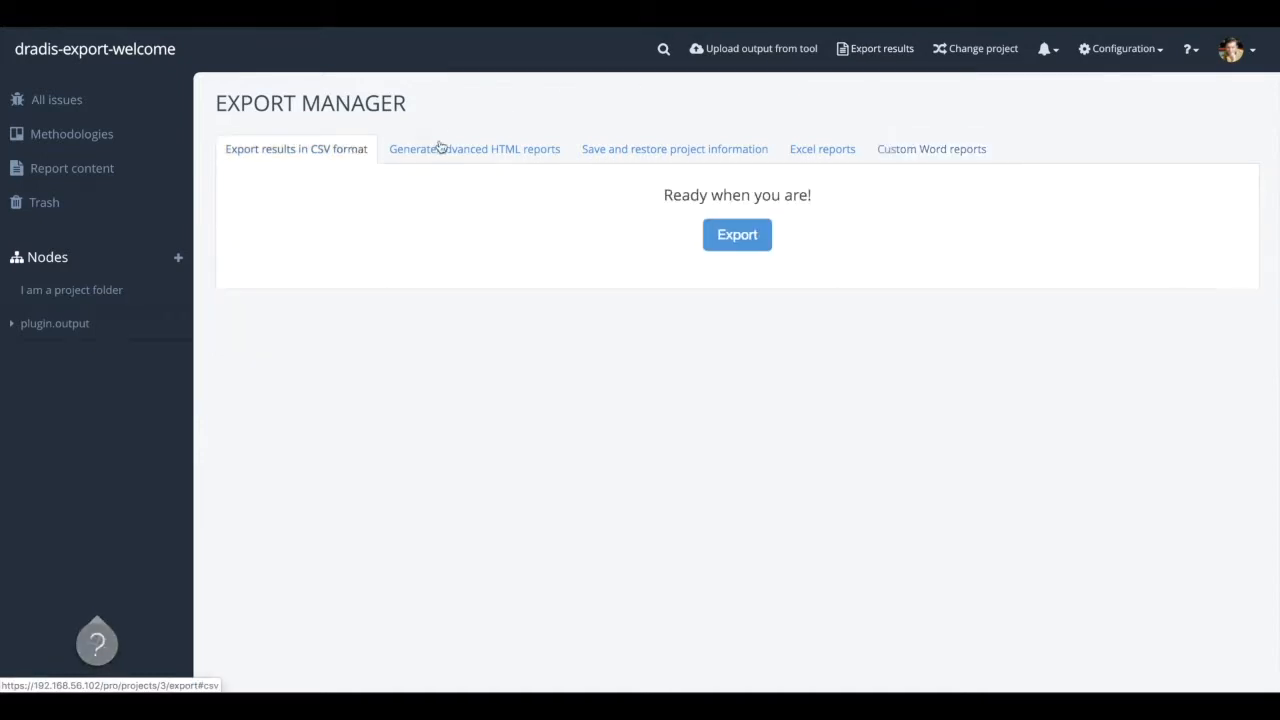
pyautogui.click(473, 149)
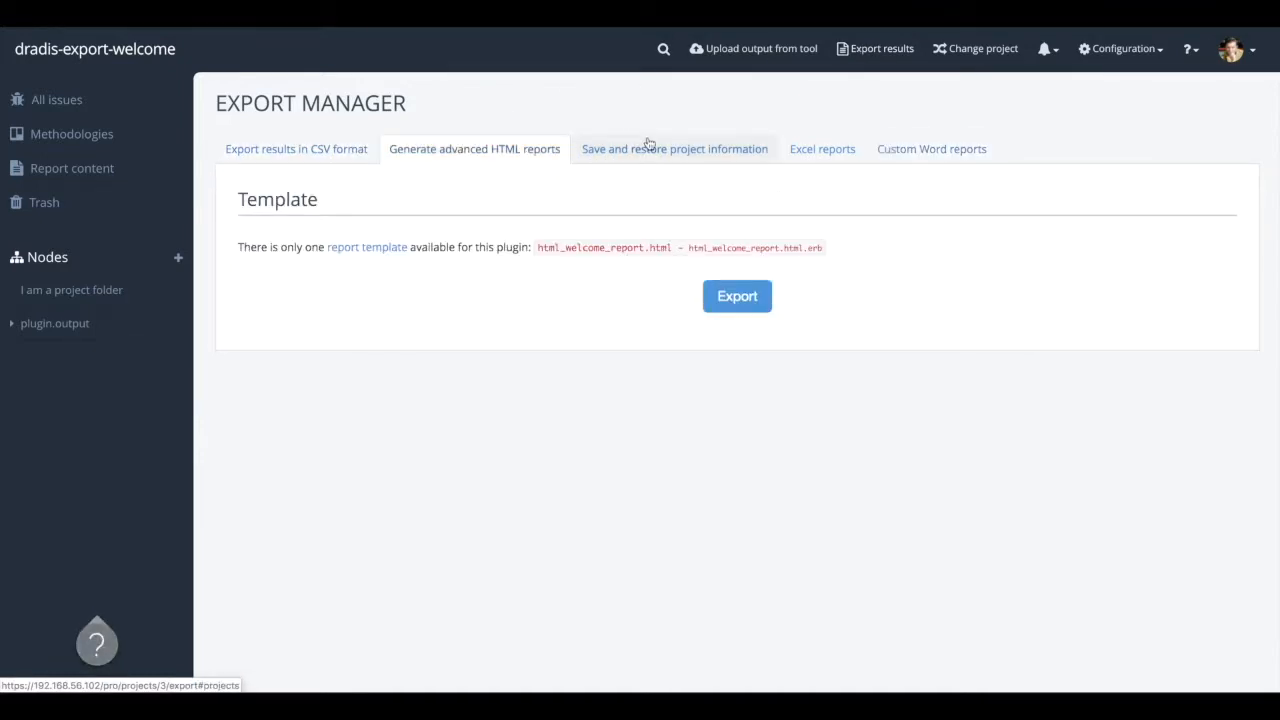
pyautogui.click(674, 149)
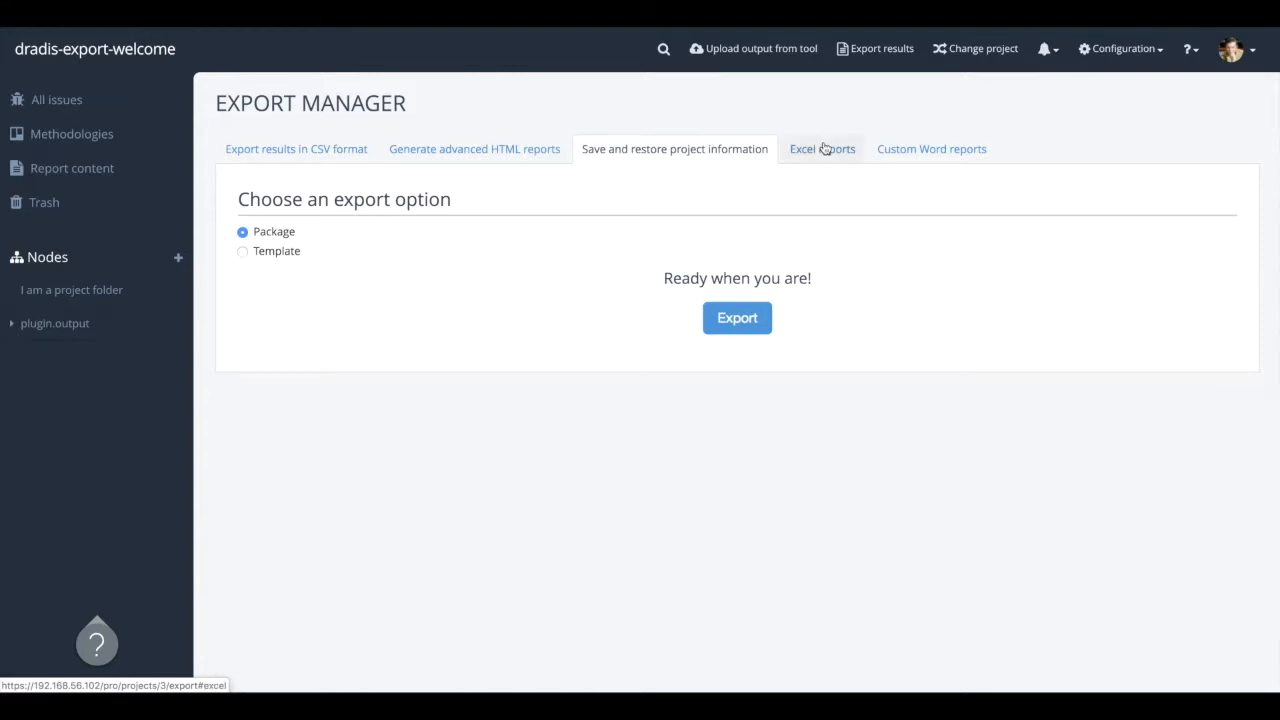
pyautogui.click(931, 148)
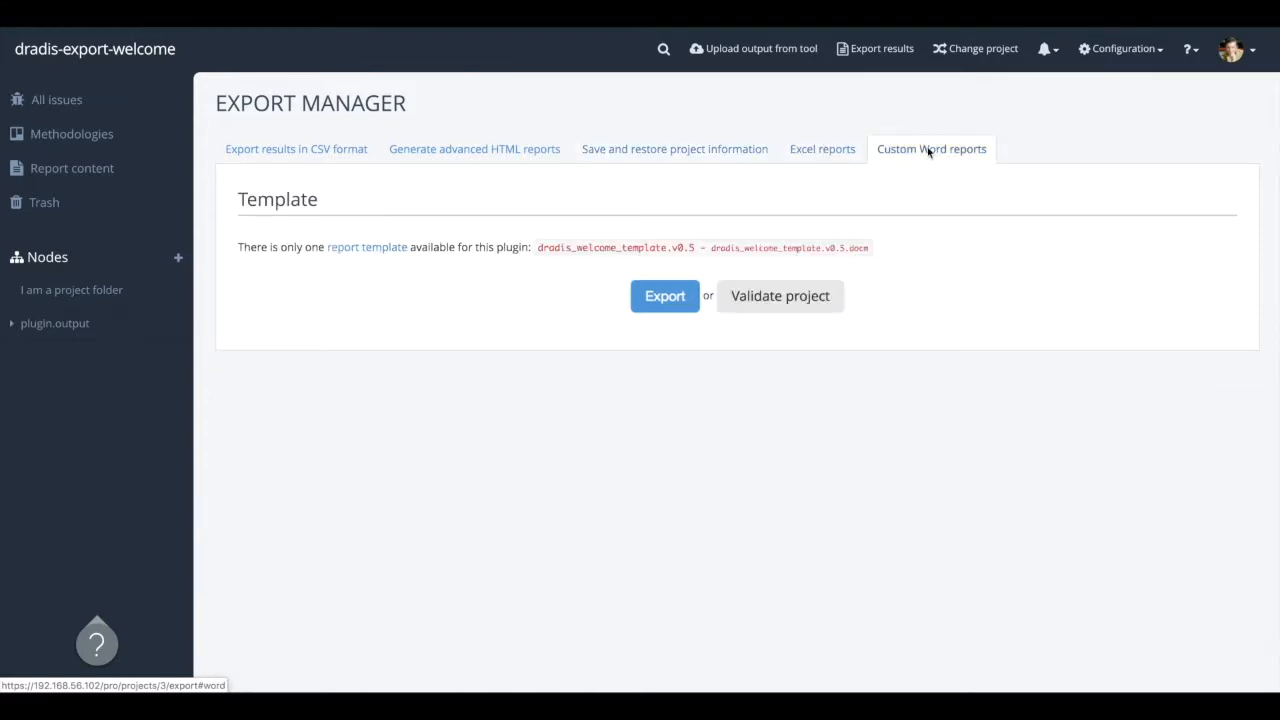
# - Export the dradis-export-welcome Word report and wait until the worker completes and Download appears
pyautogui.click(664, 296)
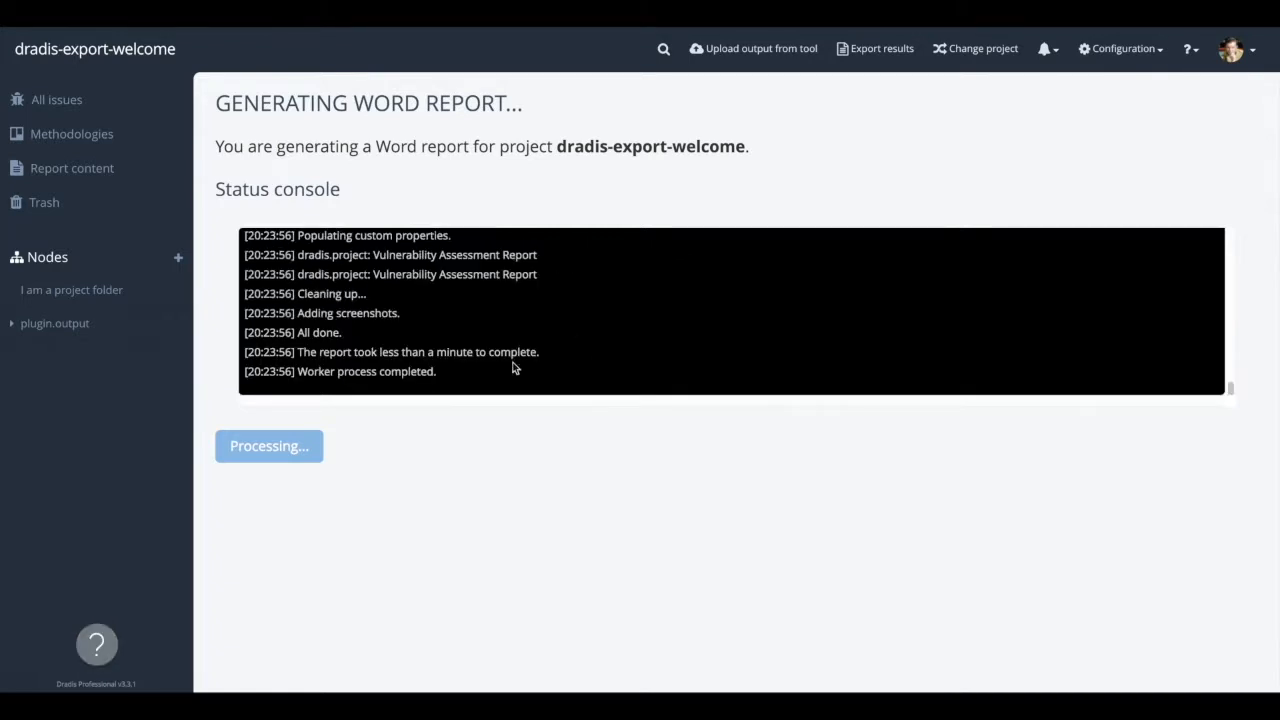
pyautogui.click(262, 446)
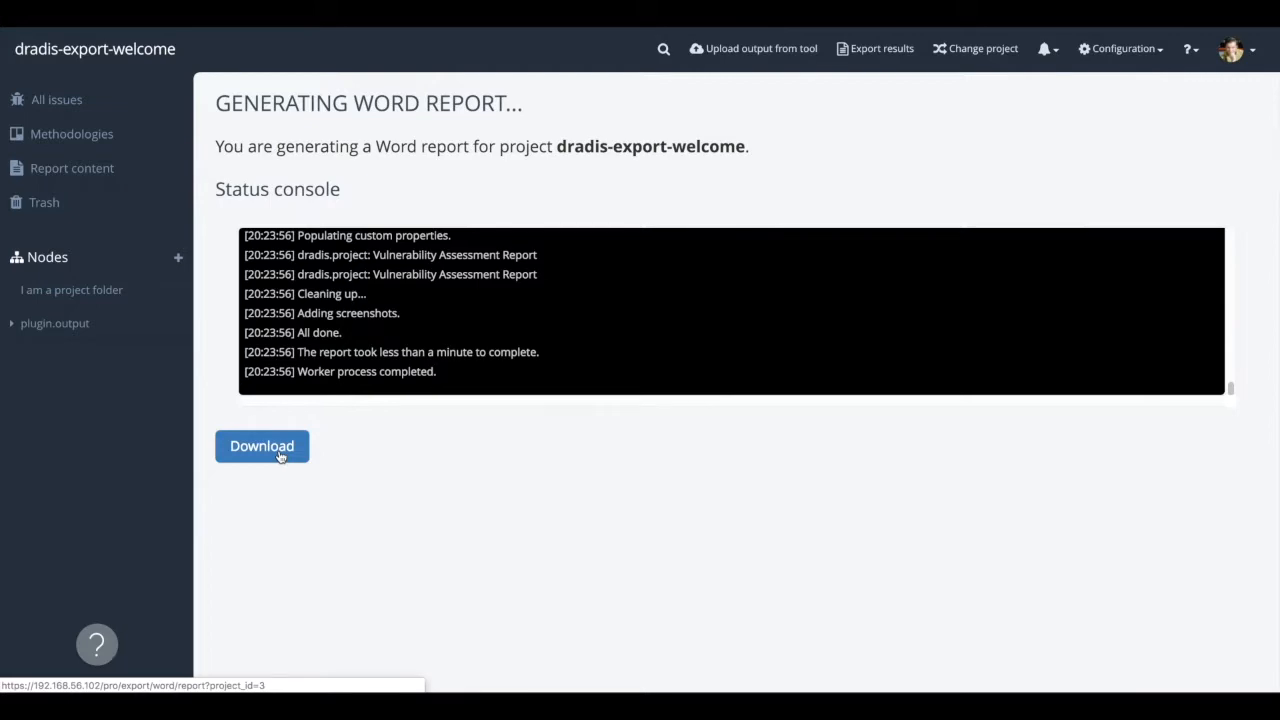
# - Download dradis-word_report-3 and page through its findings summary and risk tables in Word
pyautogui.click(261, 446)
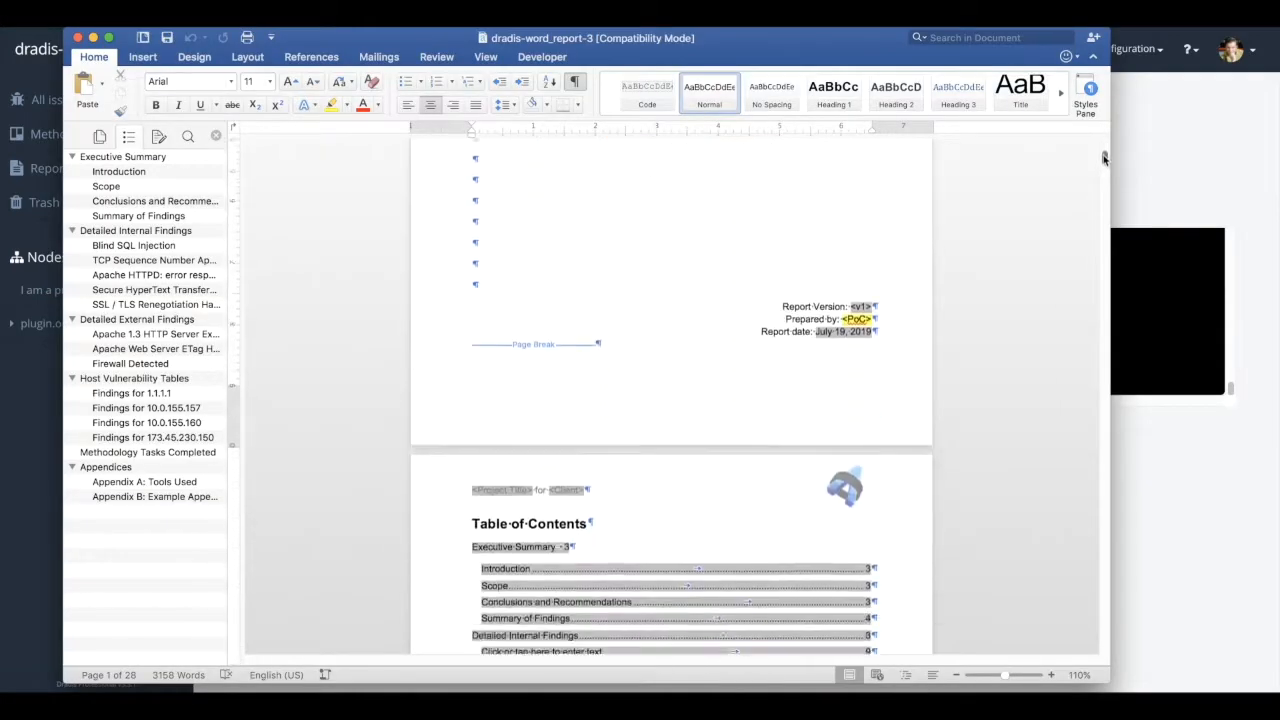
pyautogui.scroll(-3)
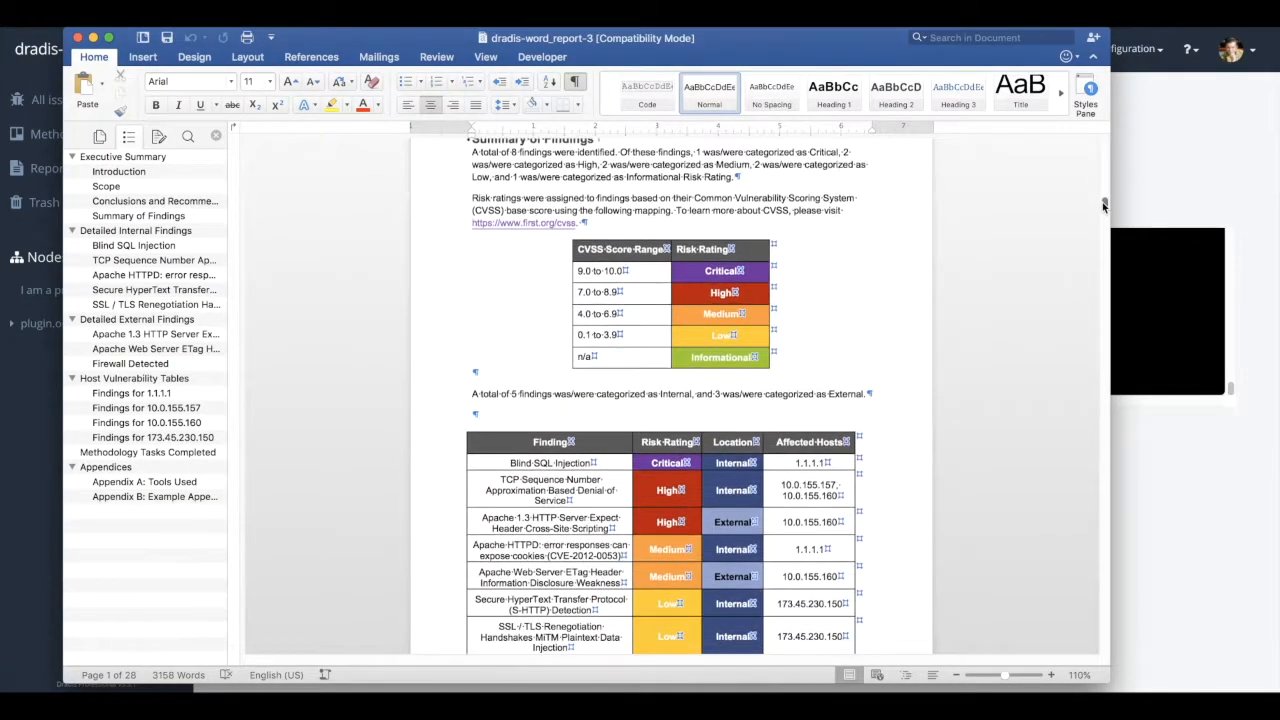
pyautogui.scroll(-3)
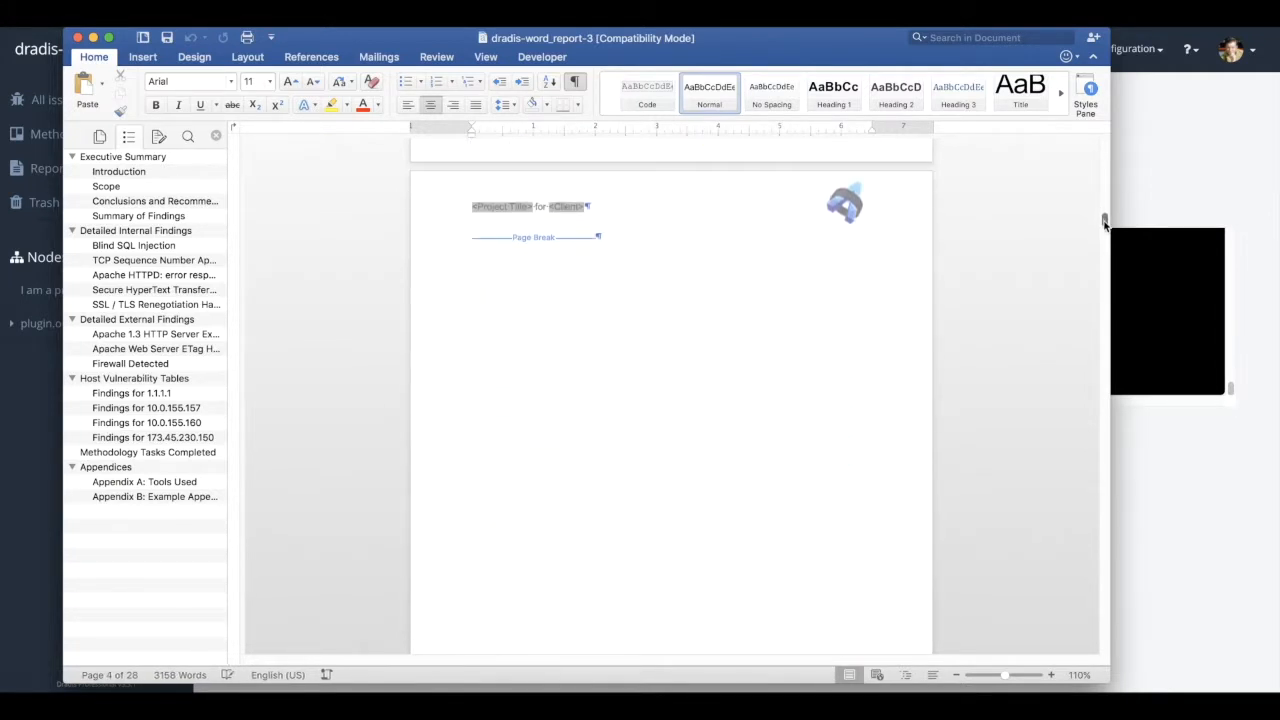
pyautogui.scroll(-3)
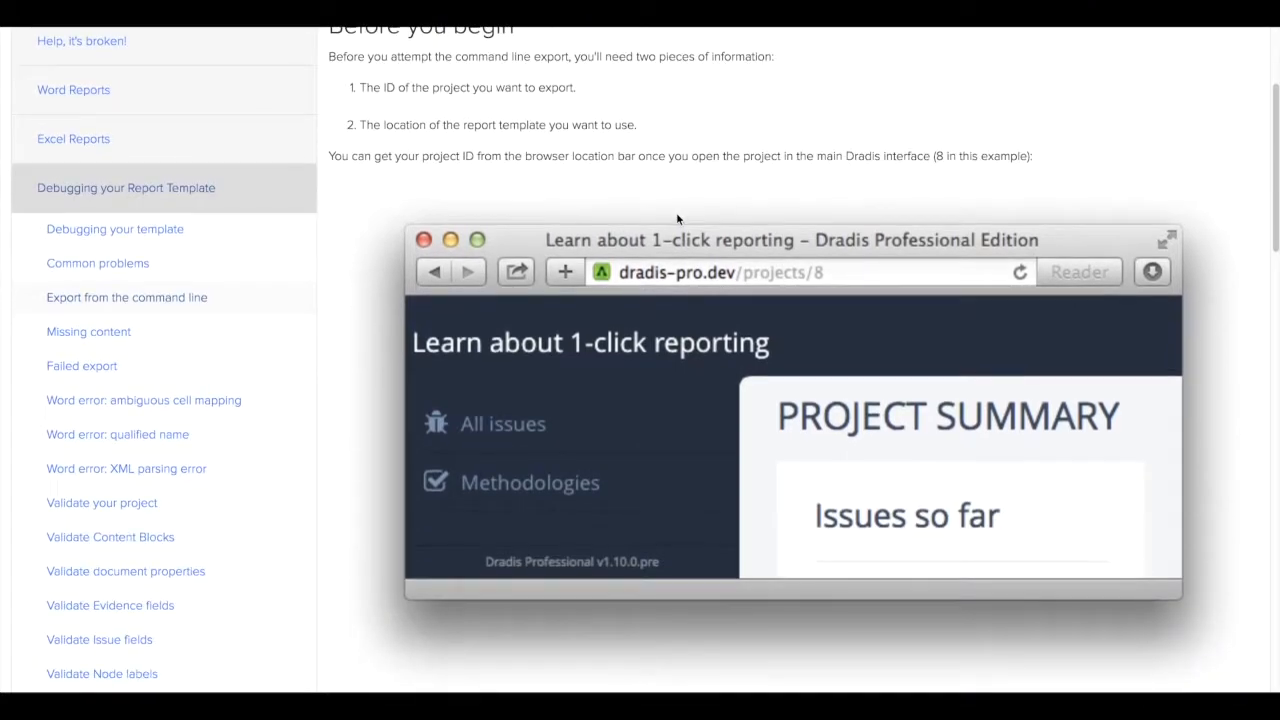
# - Read the 'Export from the command line' guide down to the Running the export steps and example command
pyautogui.scroll(-3)
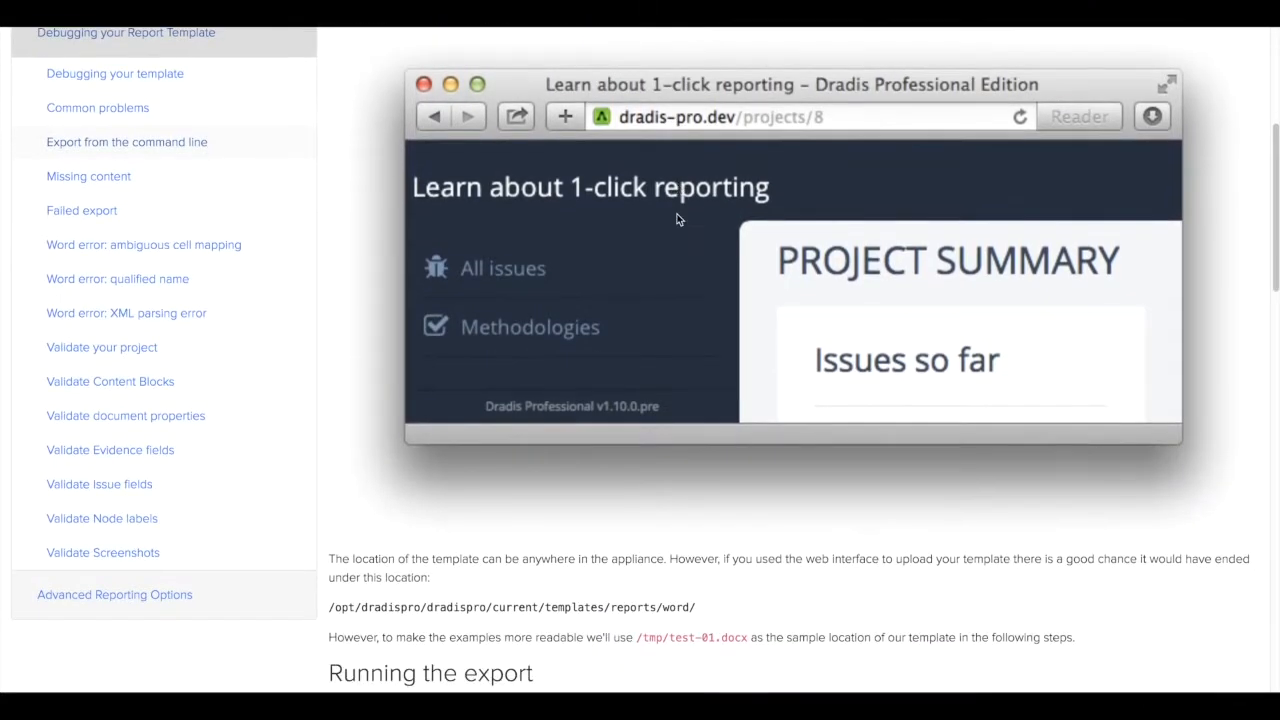
pyautogui.scroll(-3)
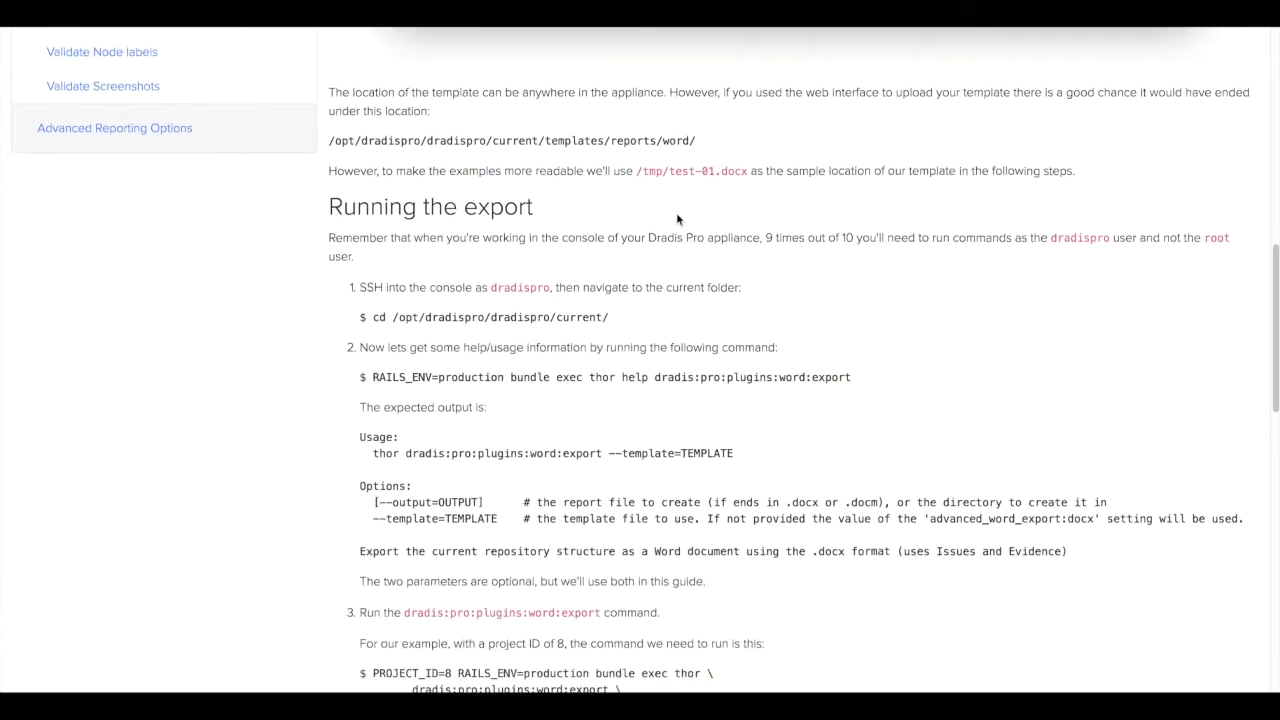
pyautogui.scroll(-3)
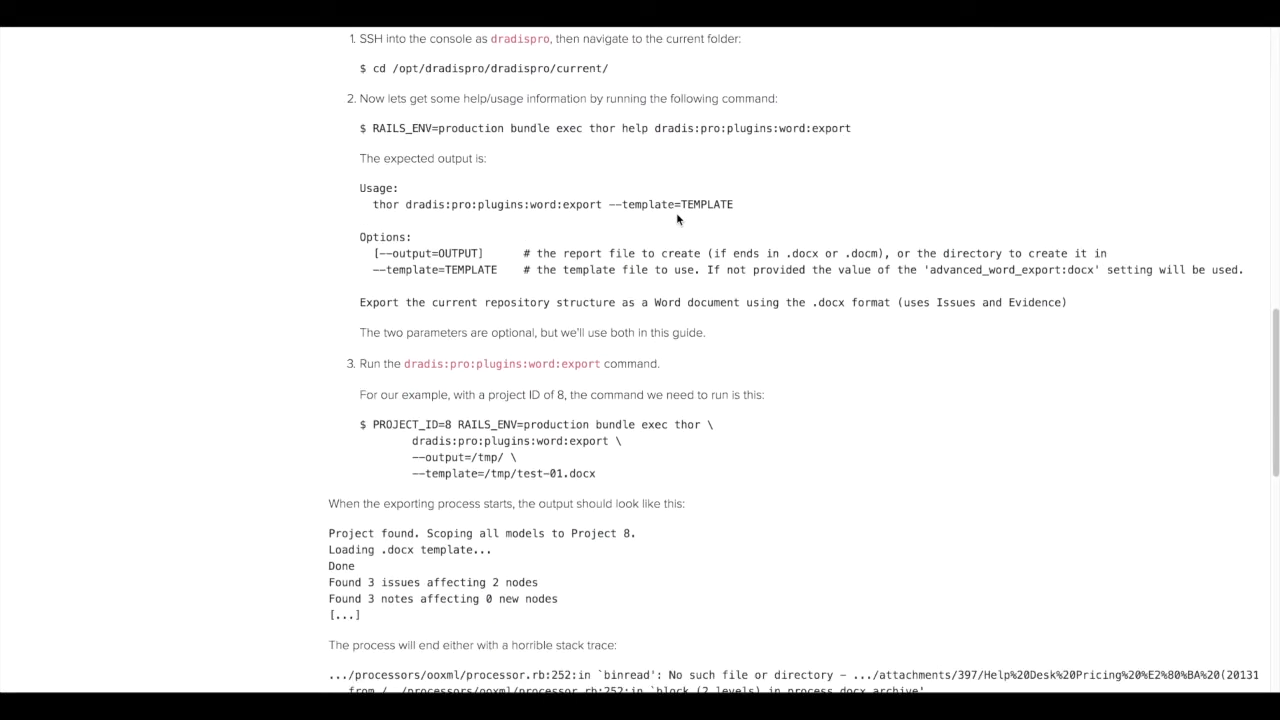